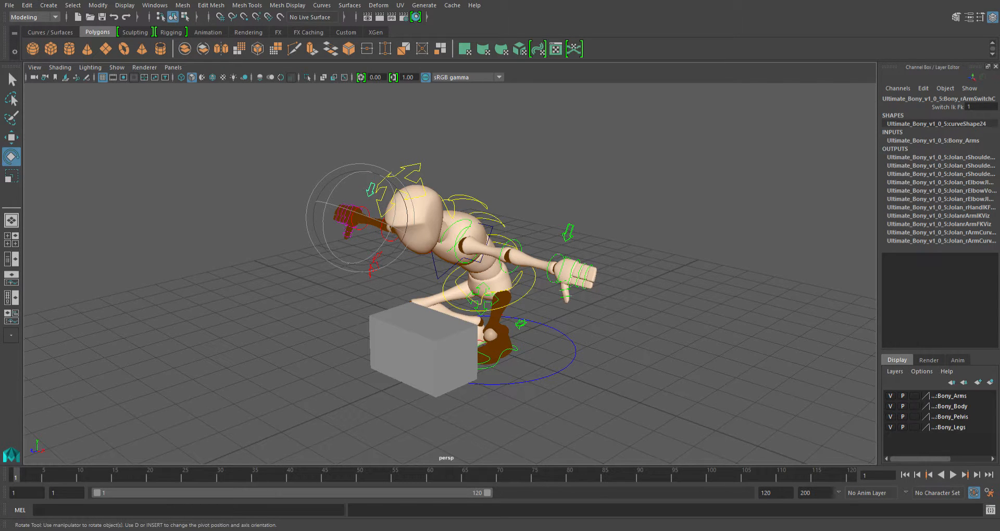
mouse_move(650, 409)
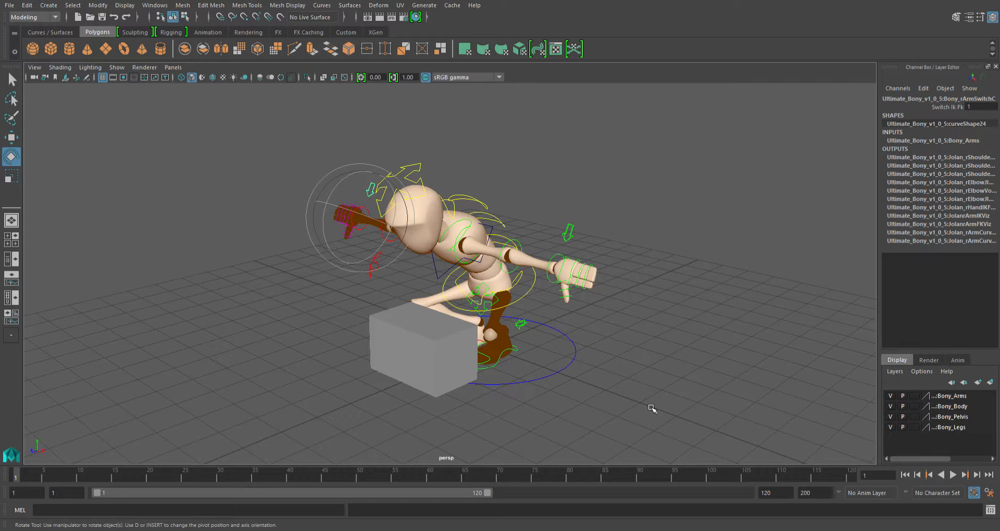
mouse_move(456, 358)
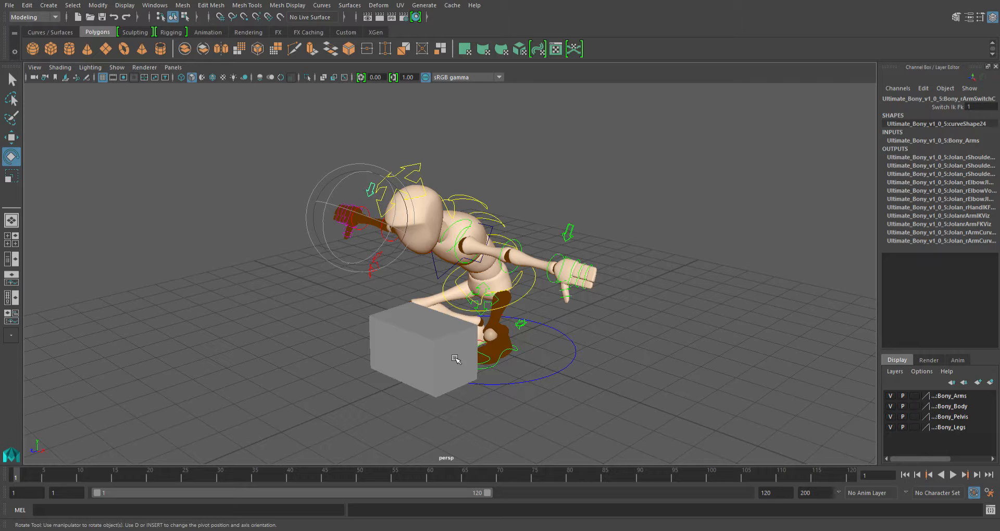
mouse_move(574, 246)
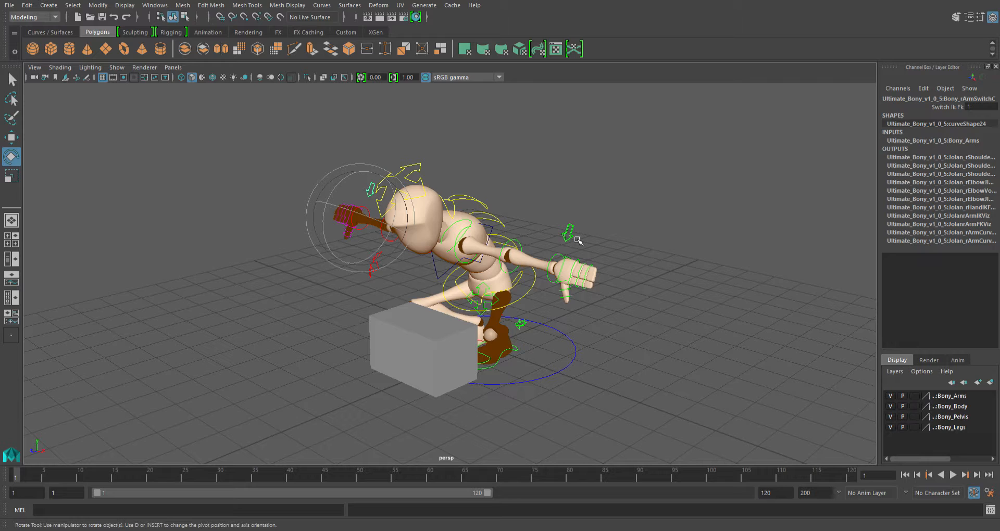
Switch Bony's right arm from FK to IK via the Switch Ik Fk channel
left_click(10, 137)
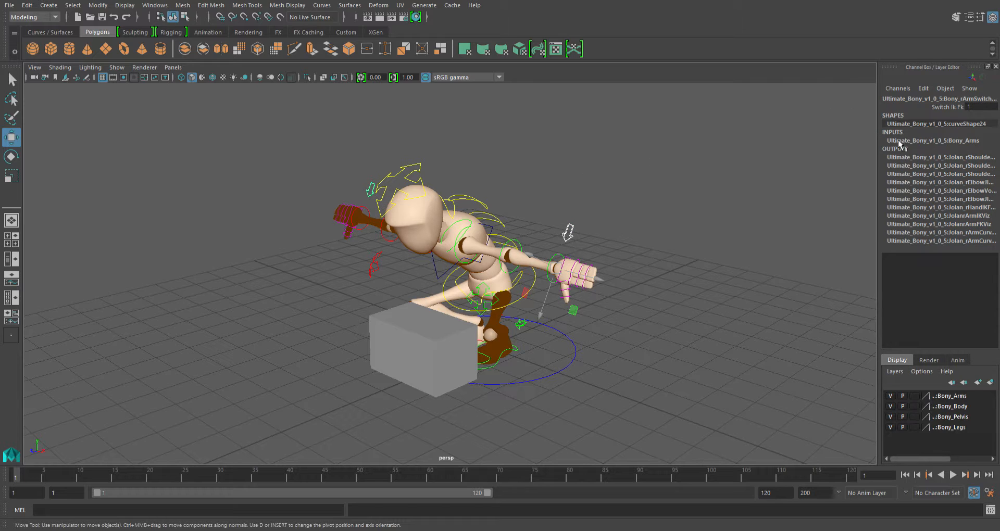
left_click(983, 106)
type("0")
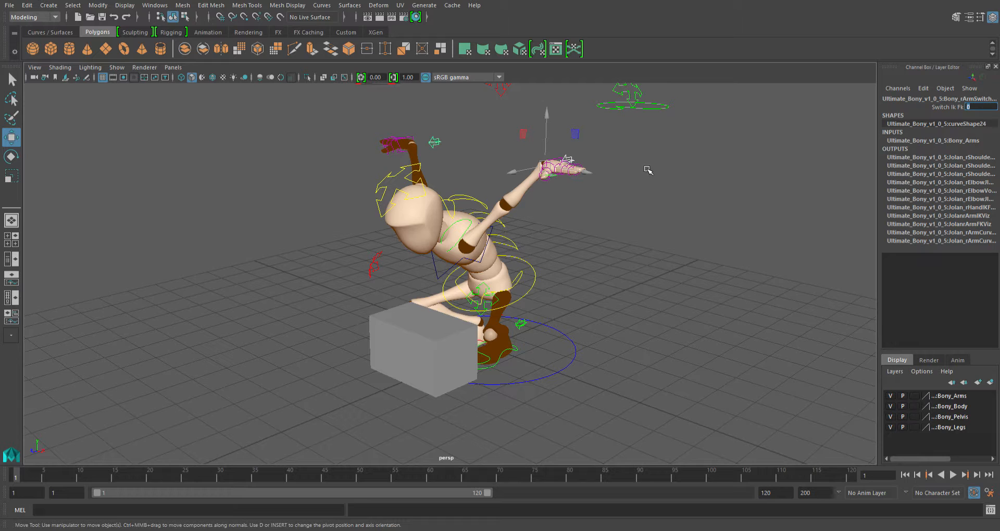
mouse_move(666, 125)
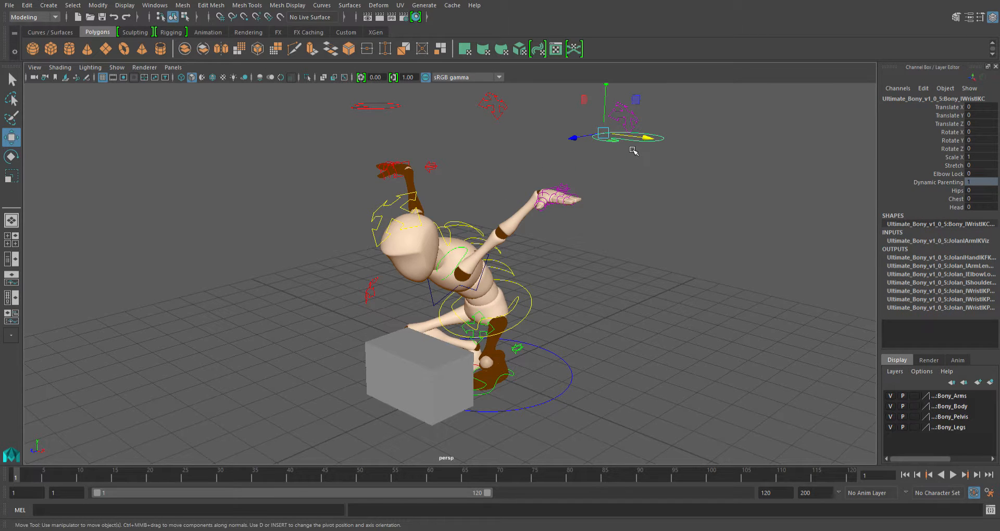
Lower the left wrist IK control onto the box side and rotate the hand to rest there
left_click_drag(606, 137, 596, 293)
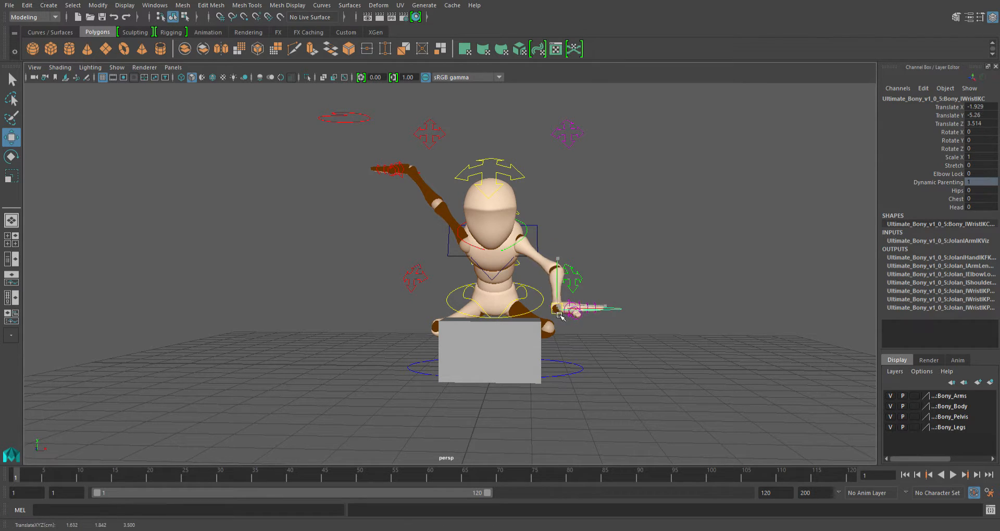
left_click_drag(560, 312, 547, 325)
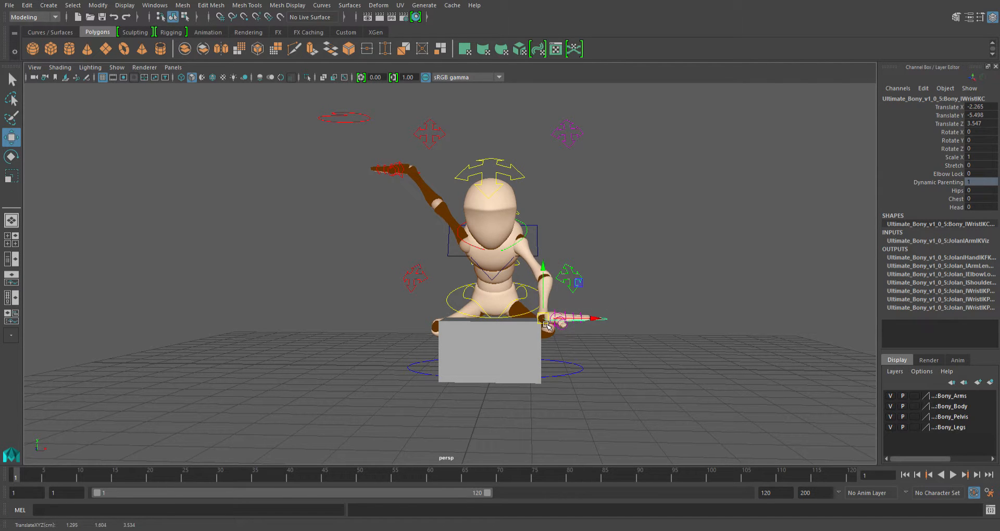
left_click_drag(545, 325, 288, 345)
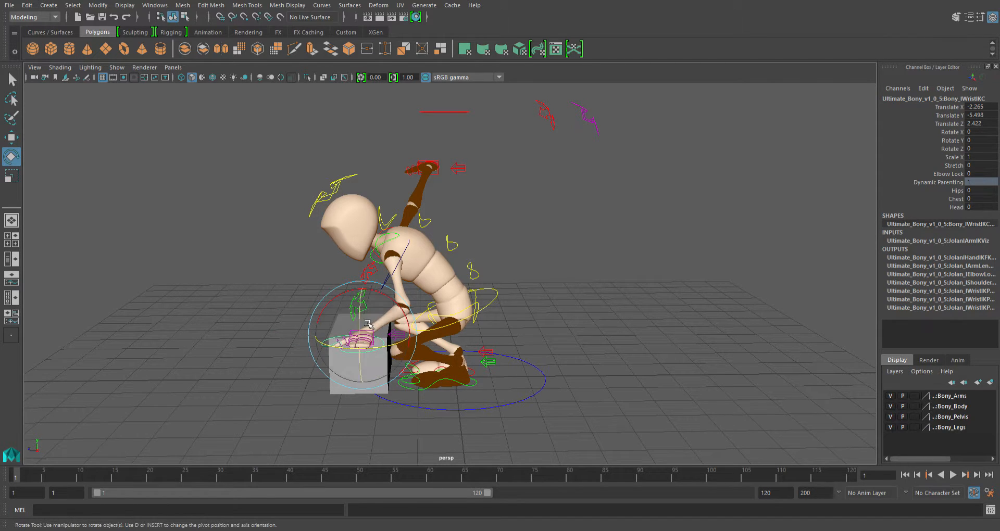
left_click_drag(368, 325, 387, 376)
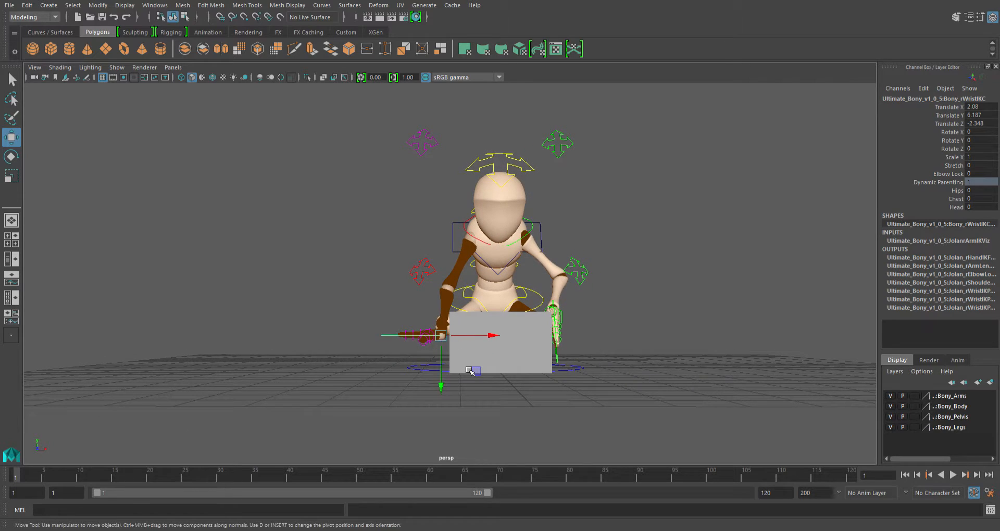
Move and rotate the right wrist IK control so its palm grips the box side
left_click_drag(441, 336, 444, 309)
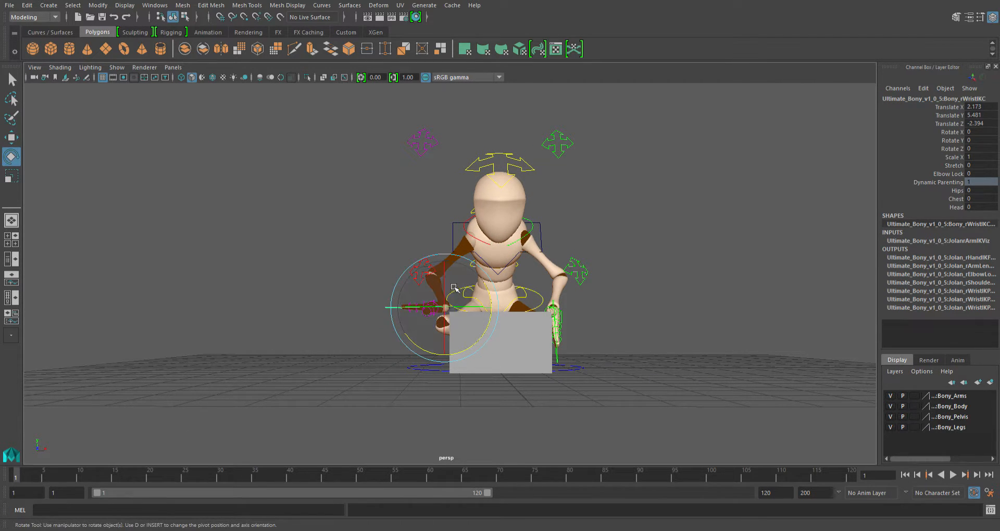
left_click_drag(456, 291, 433, 242)
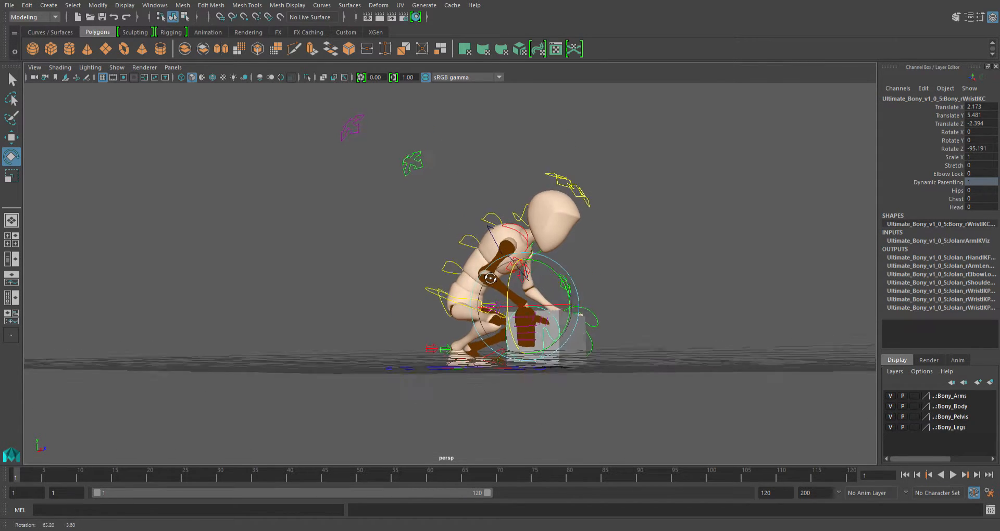
left_click_drag(567, 291, 552, 265)
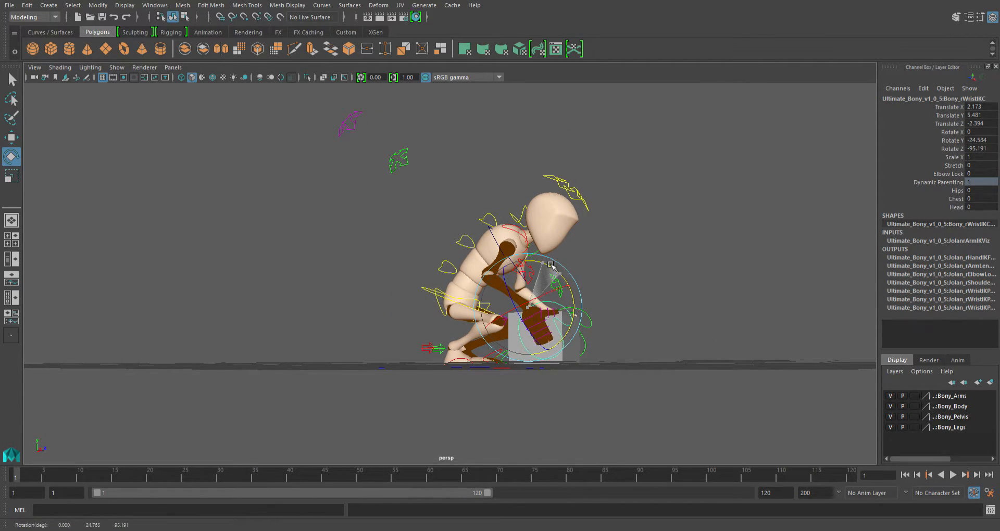
left_click_drag(555, 280, 585, 279)
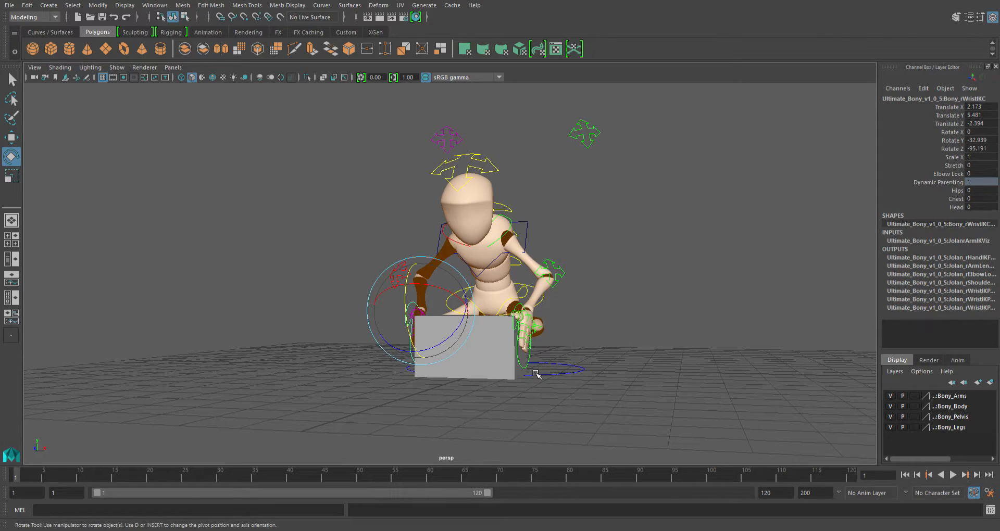
left_click_drag(535, 374, 544, 358)
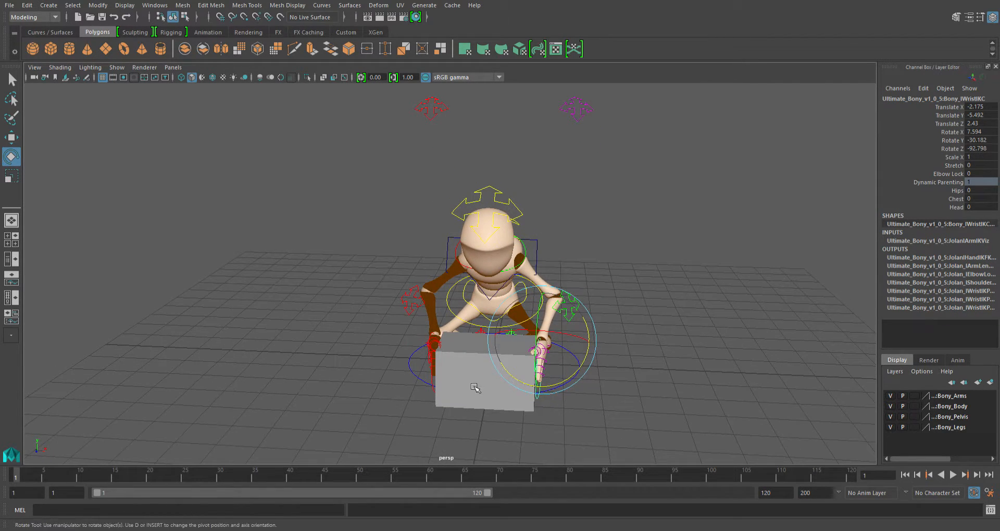
mouse_move(484, 400)
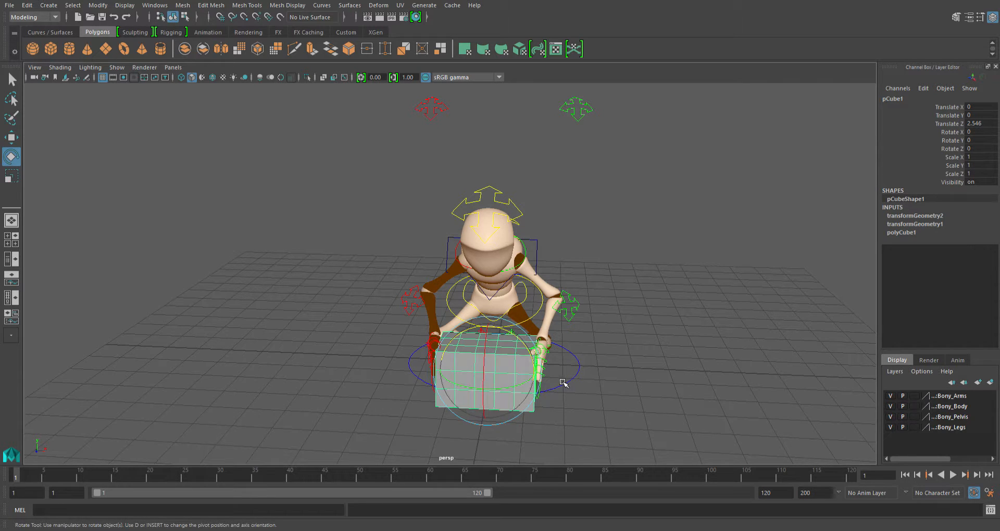
Orbit the view around Bony and the box
left_click_drag(565, 383, 554, 372)
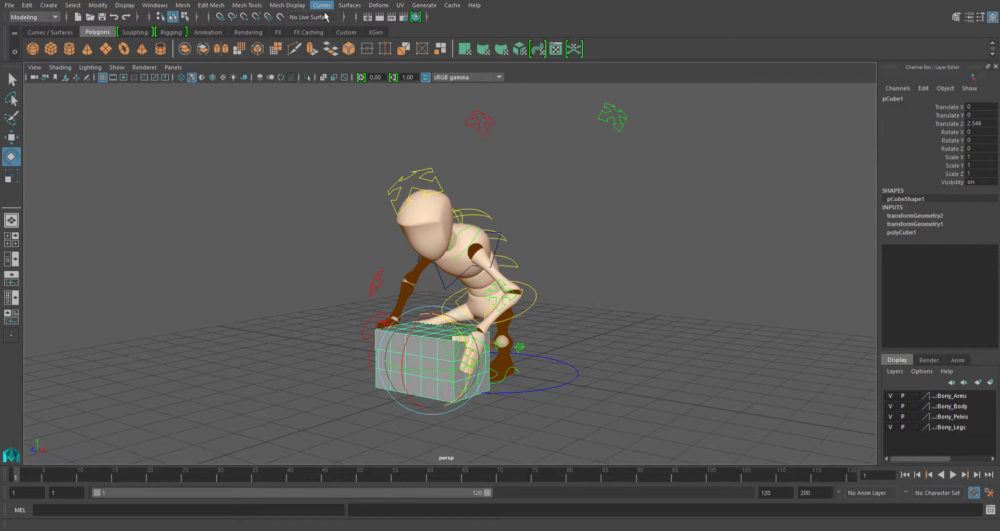
mouse_move(334, 16)
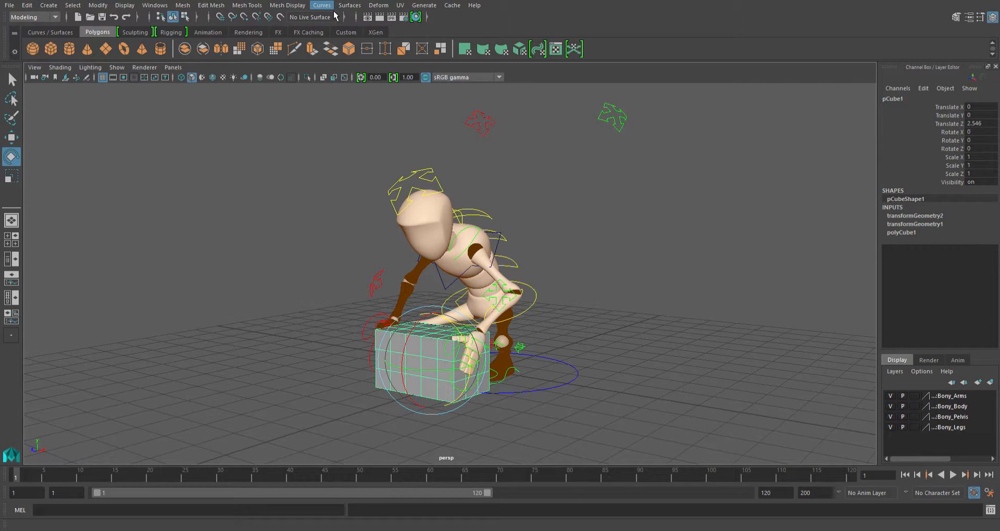
mouse_move(65, 21)
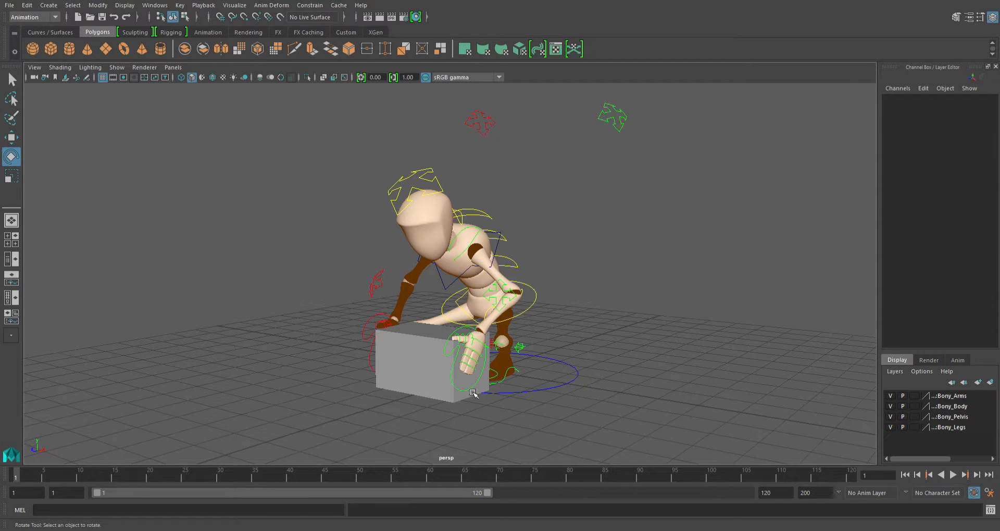
Parent-constrain the left wrist IK control to the selected box
left_click(10, 136)
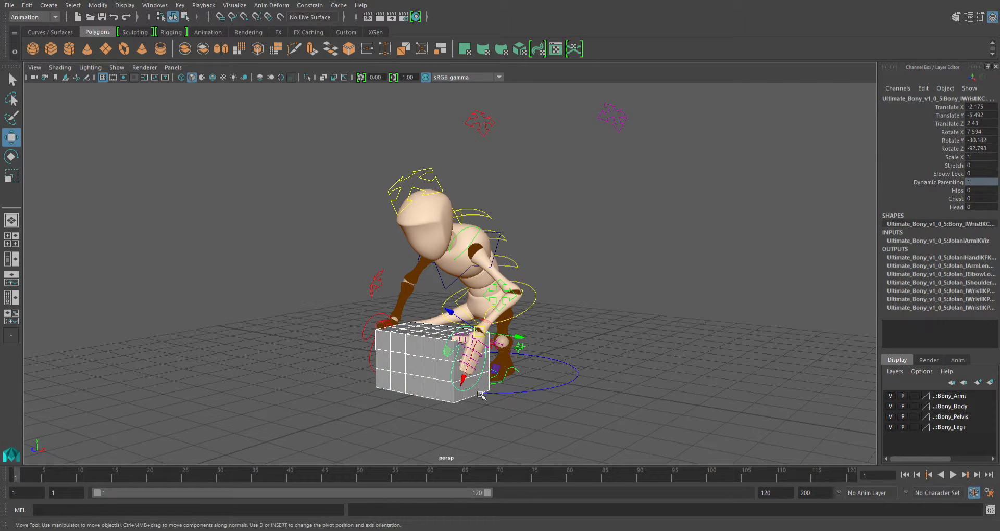
mouse_move(439, 237)
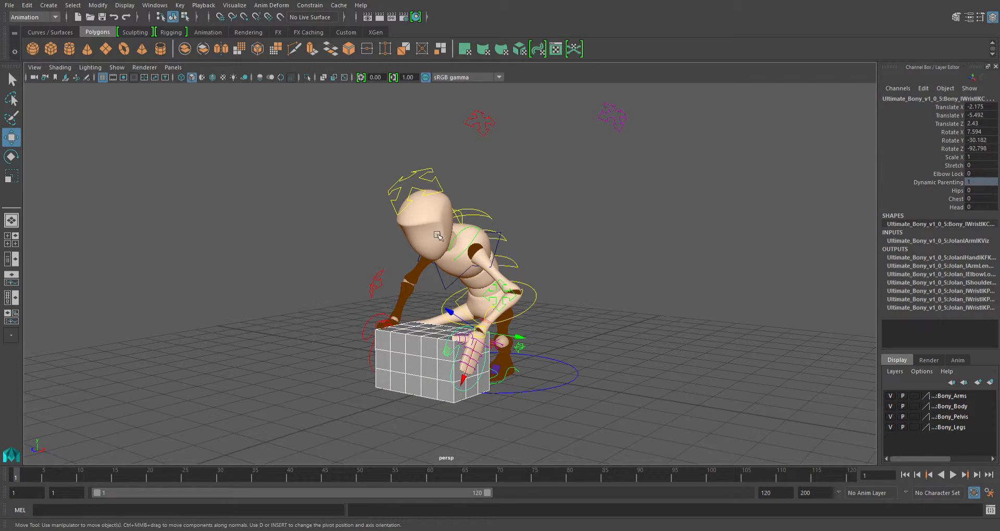
mouse_move(310, 5)
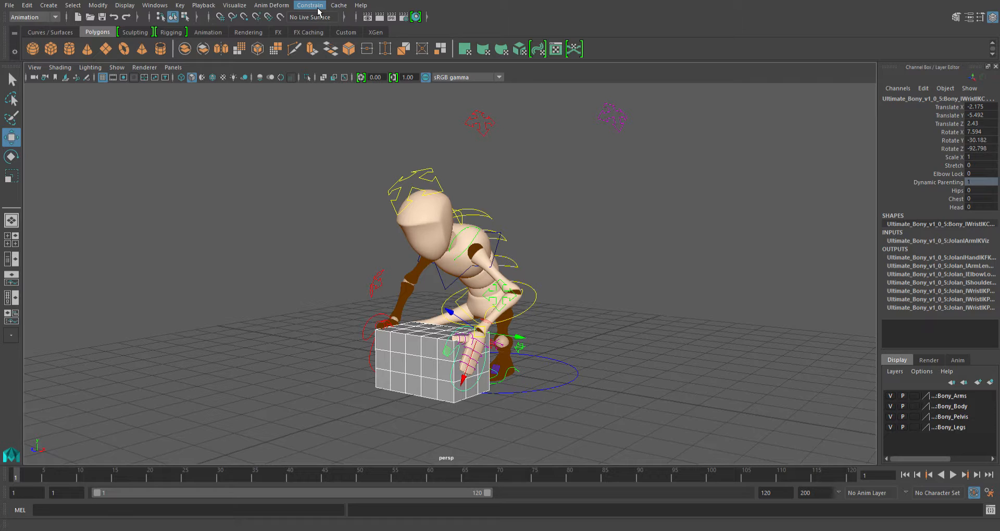
left_click(309, 5)
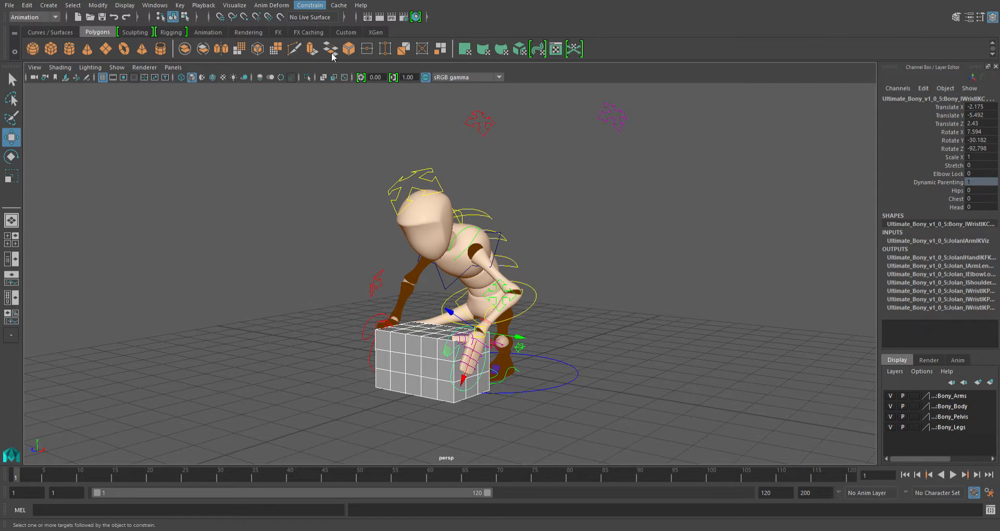
mouse_move(357, 36)
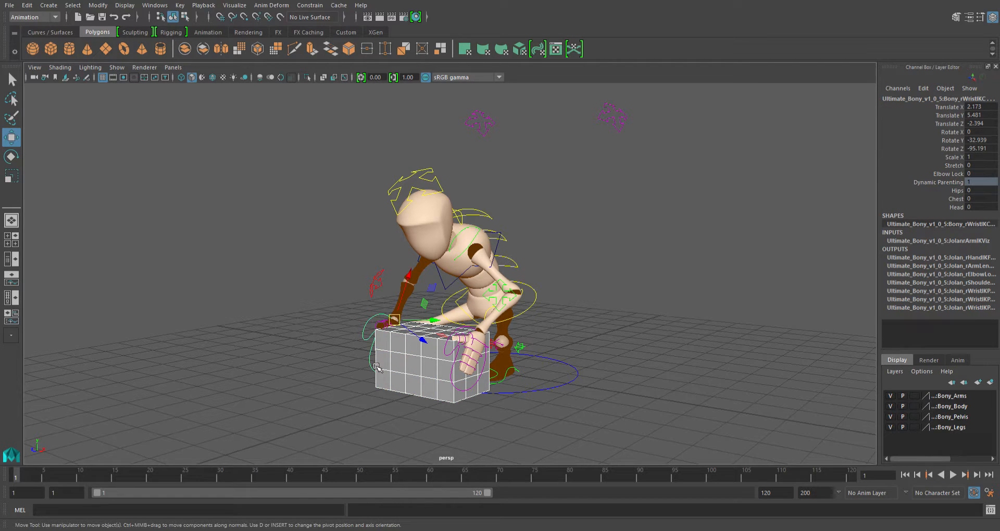
mouse_move(382, 367)
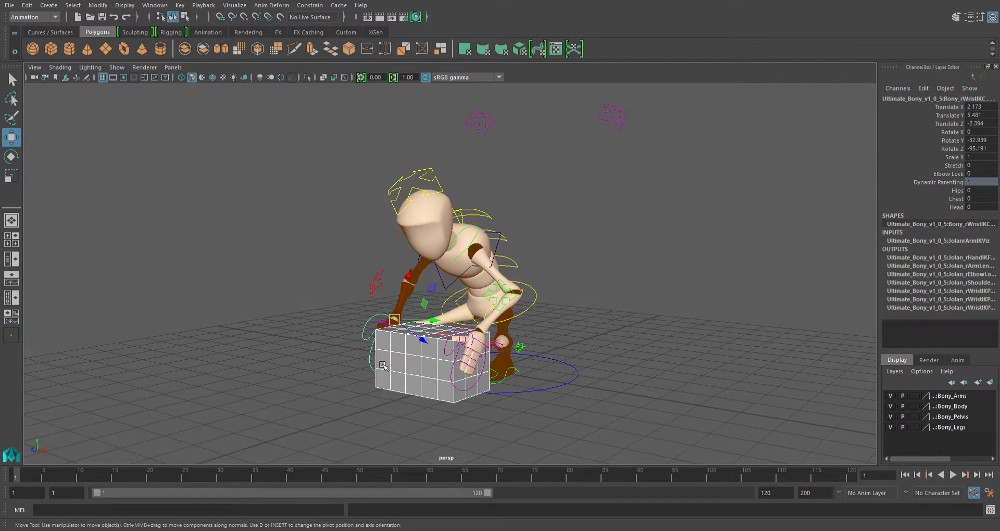
mouse_move(336, 99)
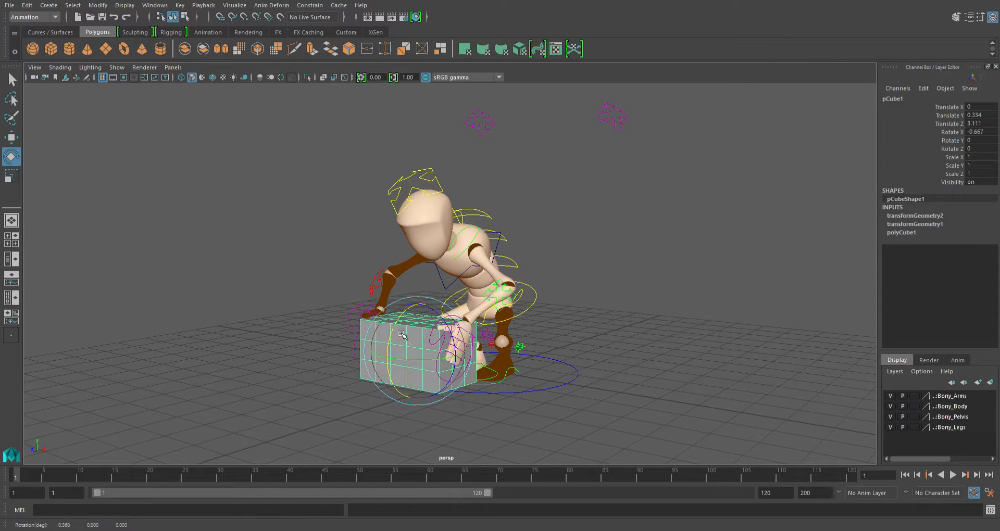
left_click_drag(402, 334, 433, 321)
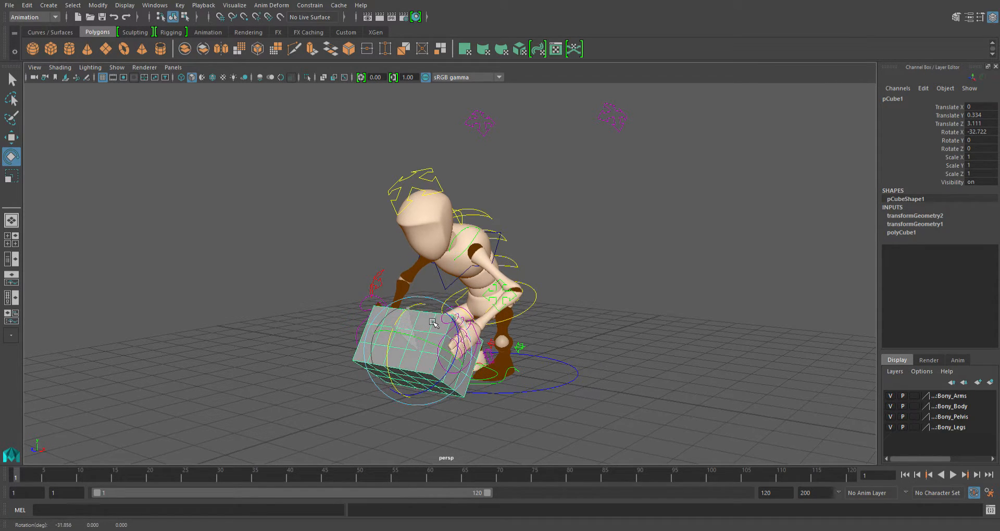
left_click_drag(433, 321, 468, 348)
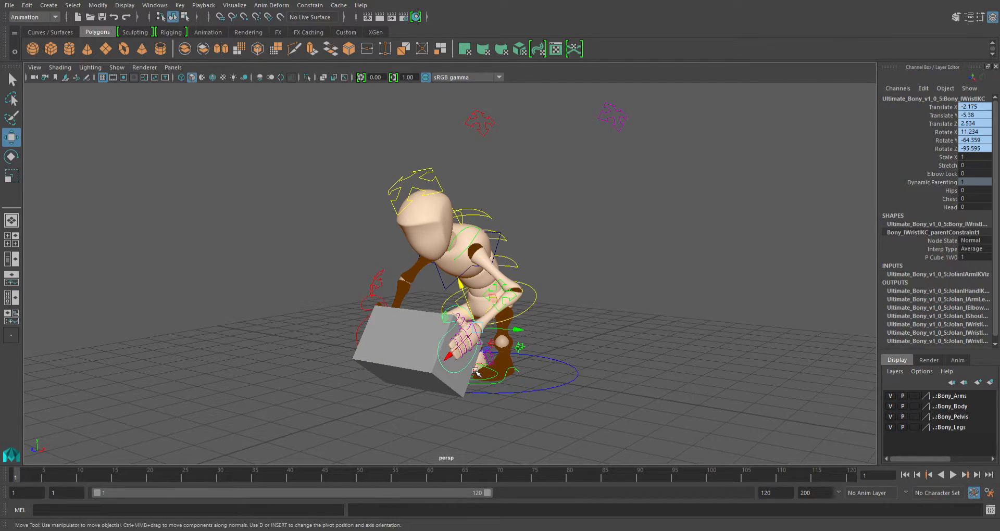
left_click_drag(475, 372, 475, 310)
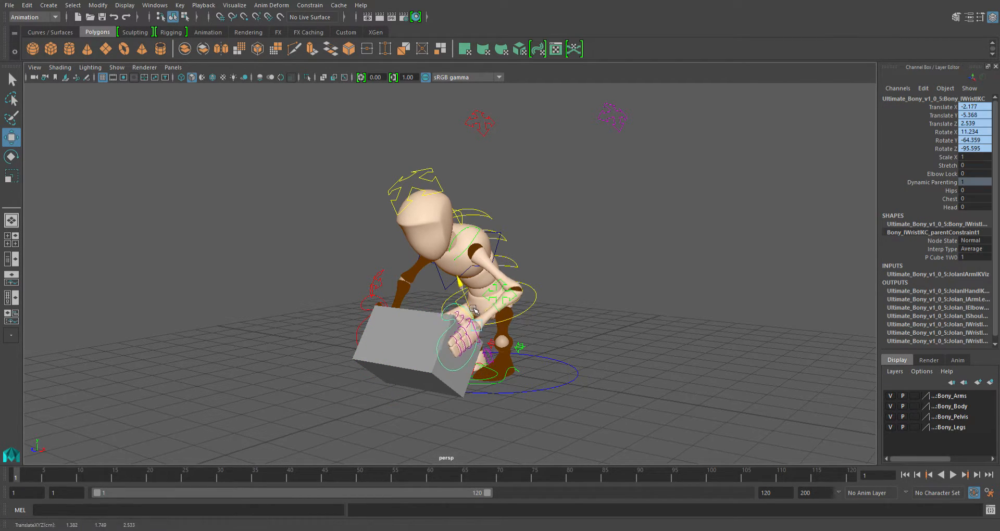
left_click_drag(475, 309, 498, 386)
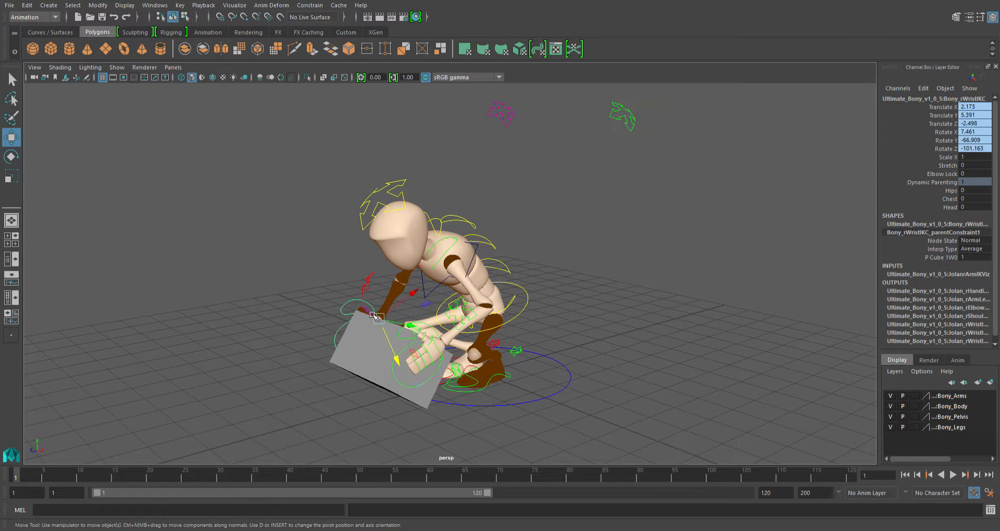
left_click_drag(376, 317, 385, 336)
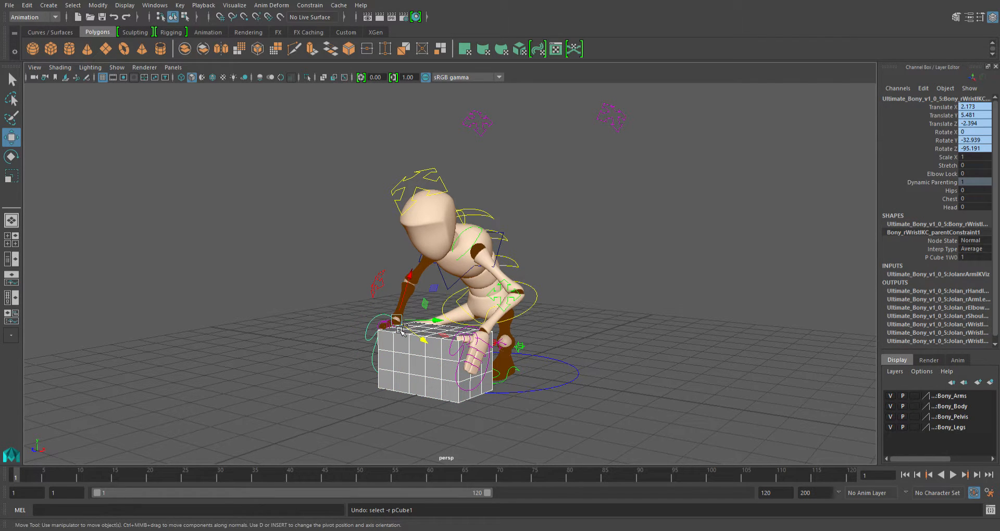
Create a locator and rename it loc_LGrip in the Channel Box
left_click(436, 325)
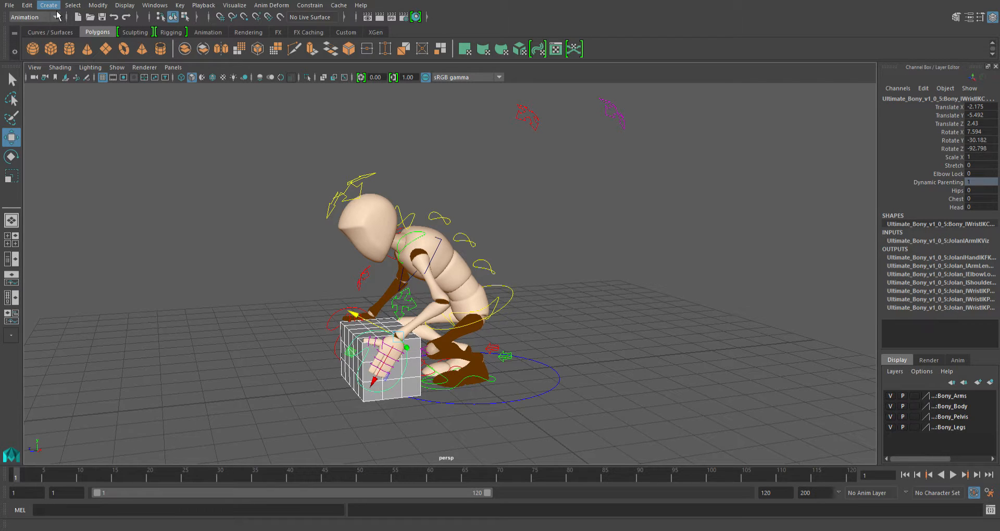
mouse_move(60, 34)
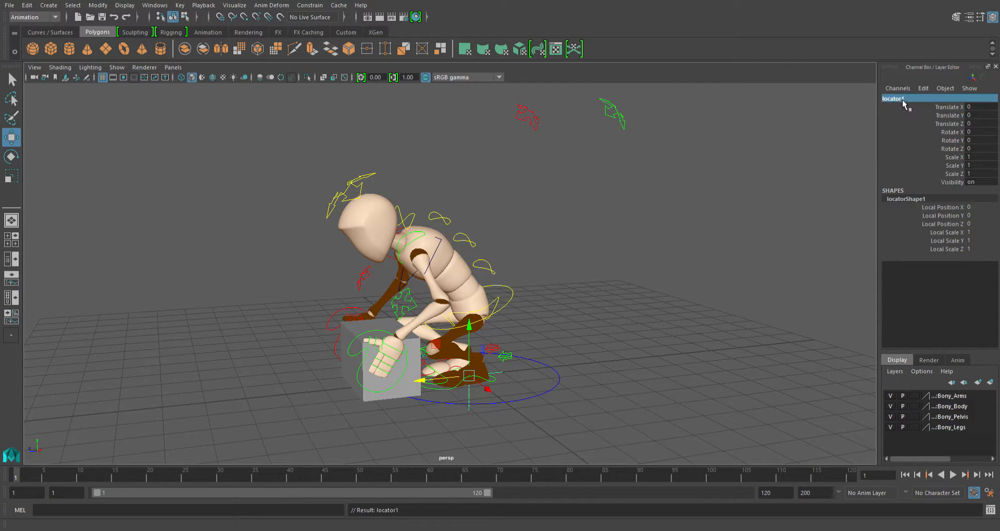
double_click(893, 98)
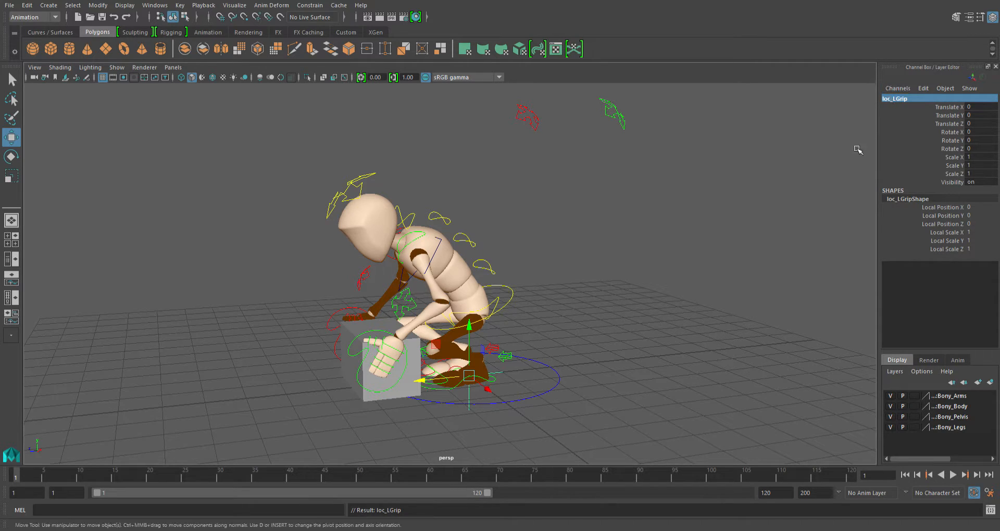
mouse_move(48, 6)
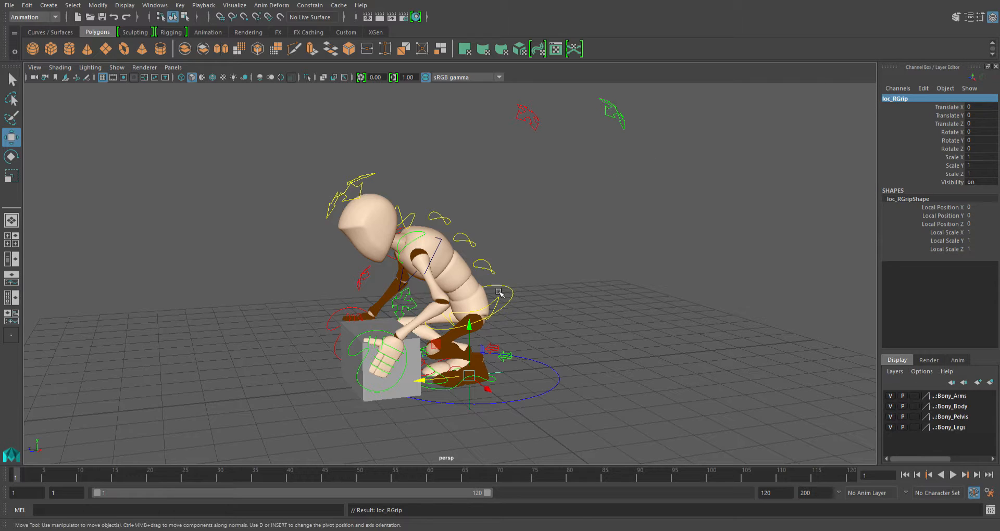
Move loc_RGrip forward to the box's right side at hand height
left_click_drag(501, 293, 381, 381)
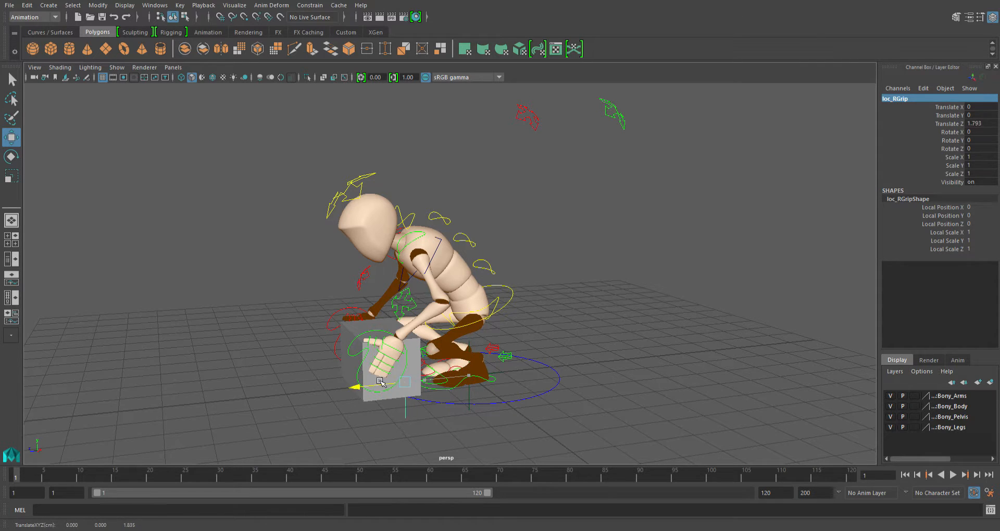
left_click_drag(379, 381, 392, 407)
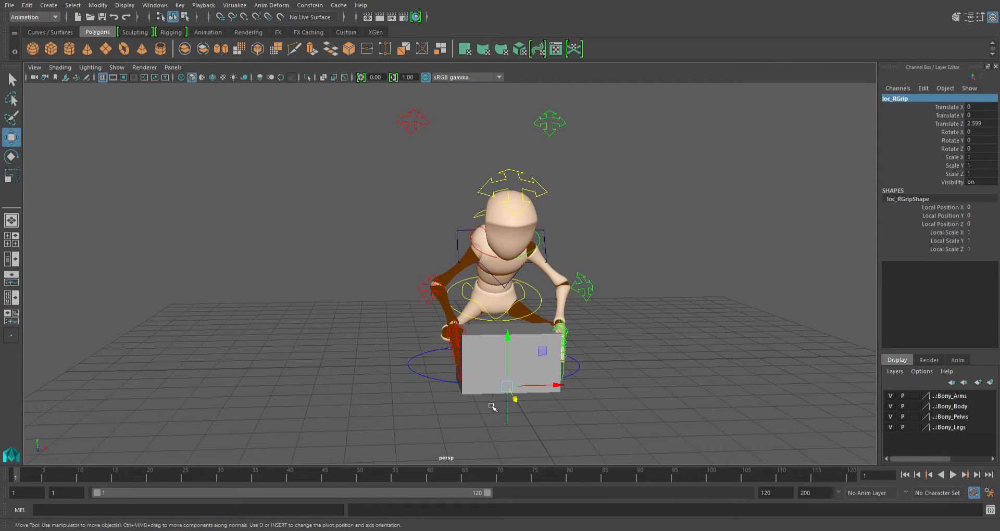
left_click_drag(558, 386, 507, 385)
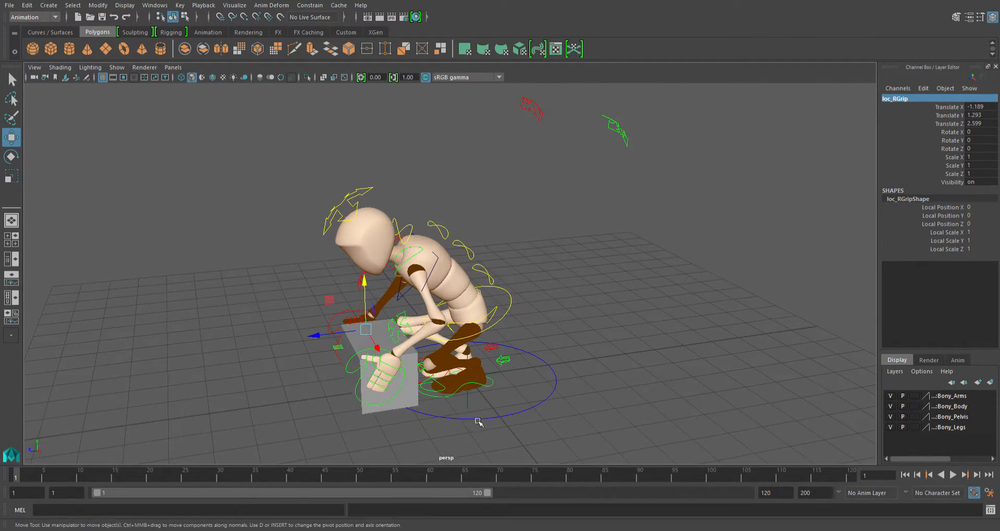
Select loc_LGrip and raise it to the left hand on the box side
left_click(469, 376)
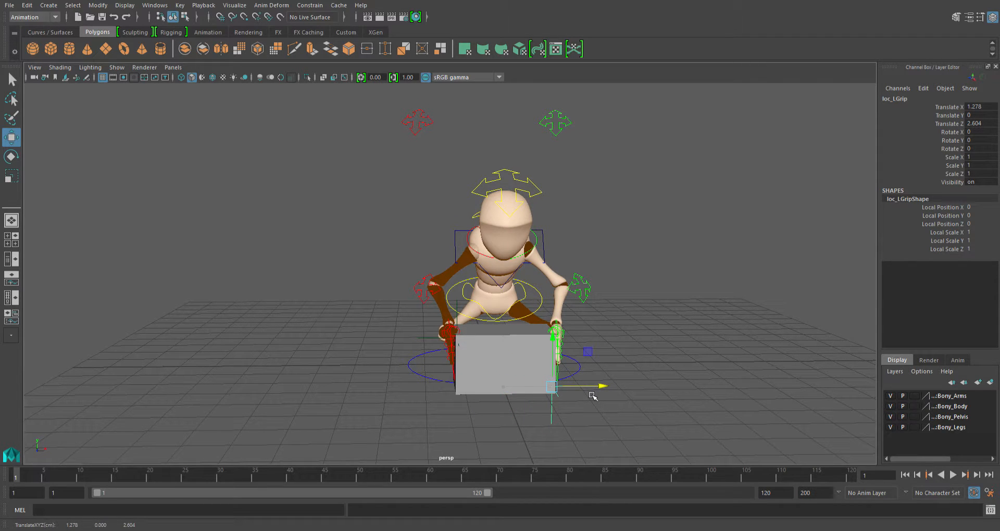
left_click(504, 364)
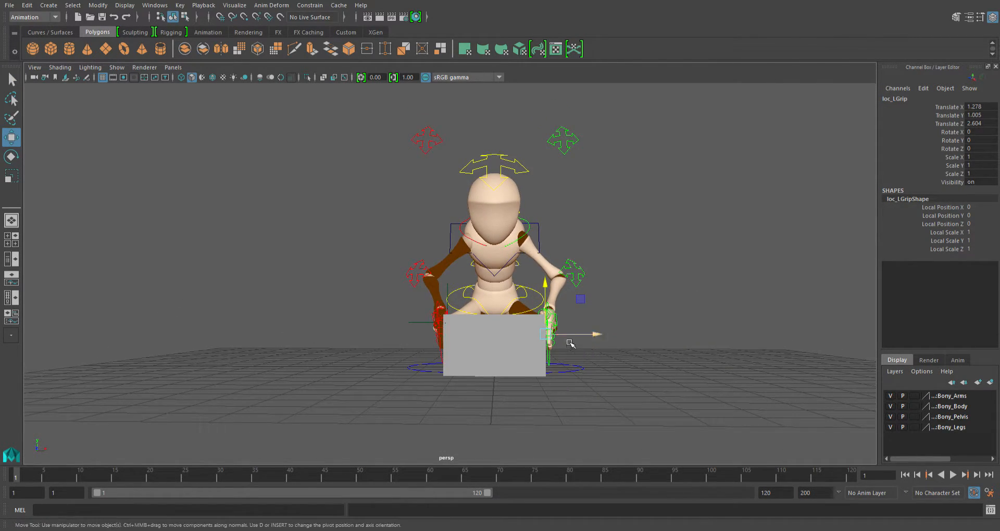
left_click_drag(546, 283, 547, 268)
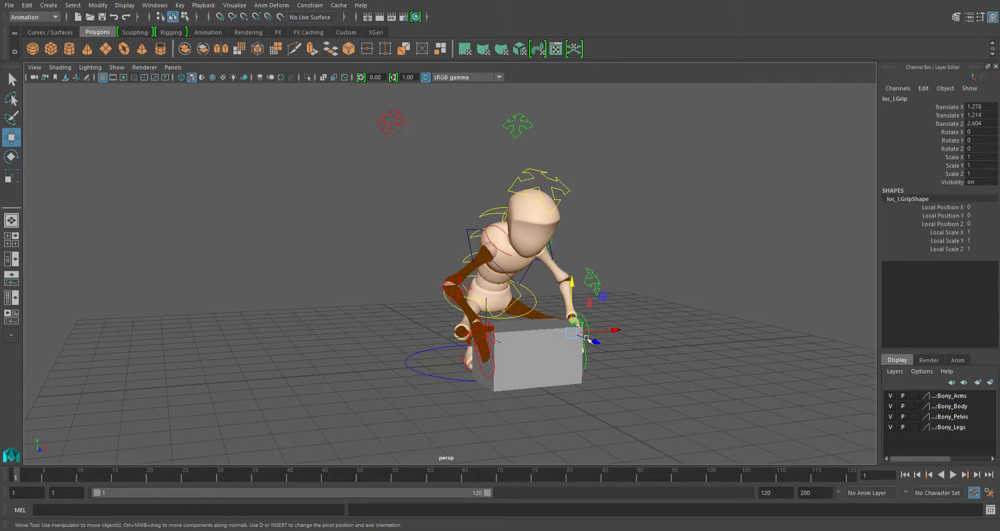
mouse_move(596, 353)
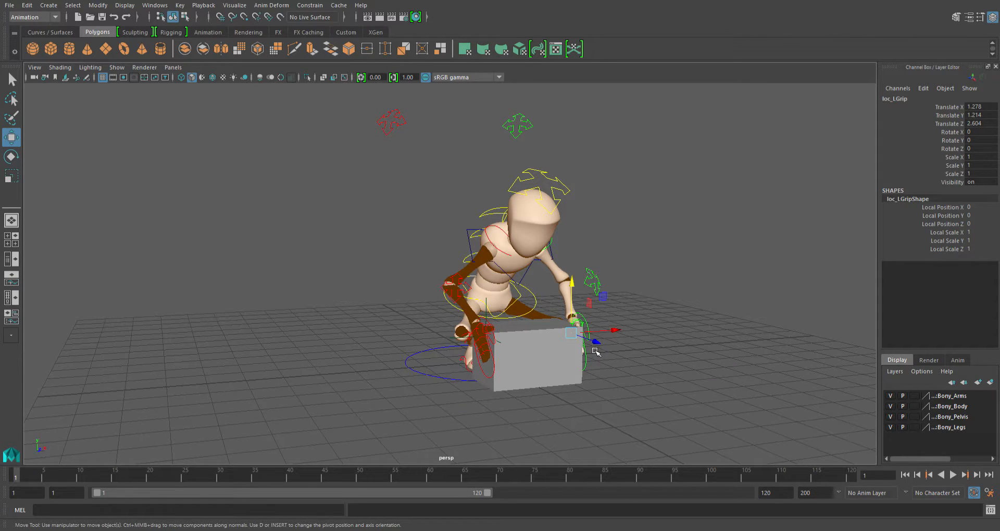
mouse_move(577, 388)
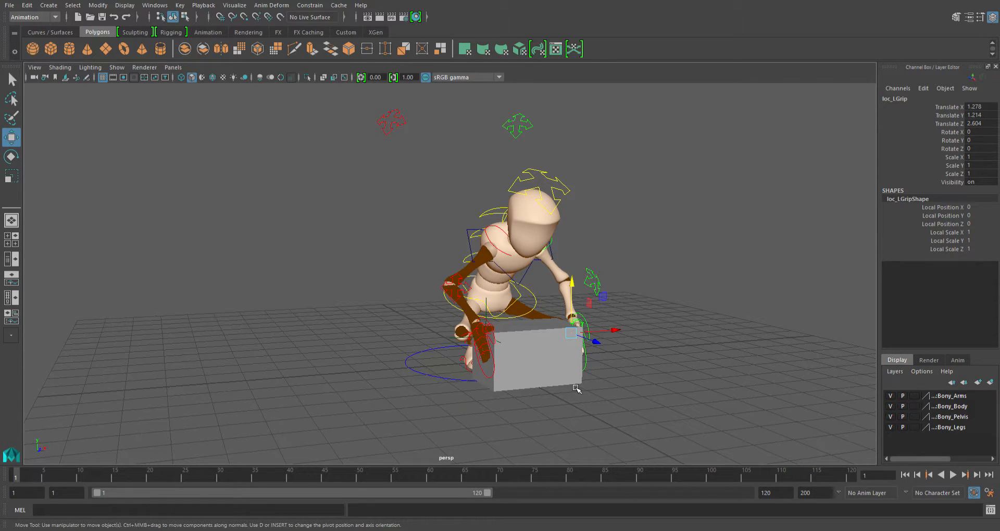
Parent loc_LGrip and loc_RGrip under the box with P
left_click(542, 357)
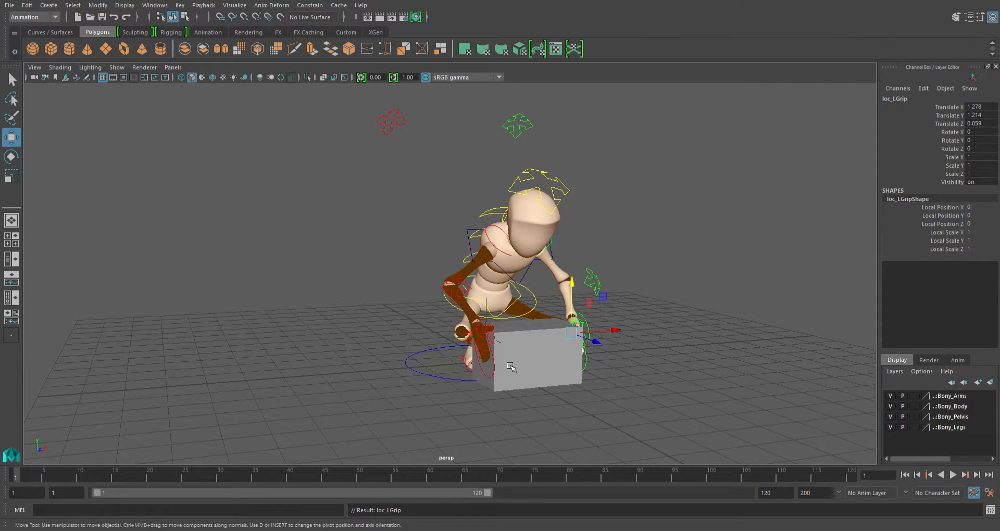
left_click(535, 364)
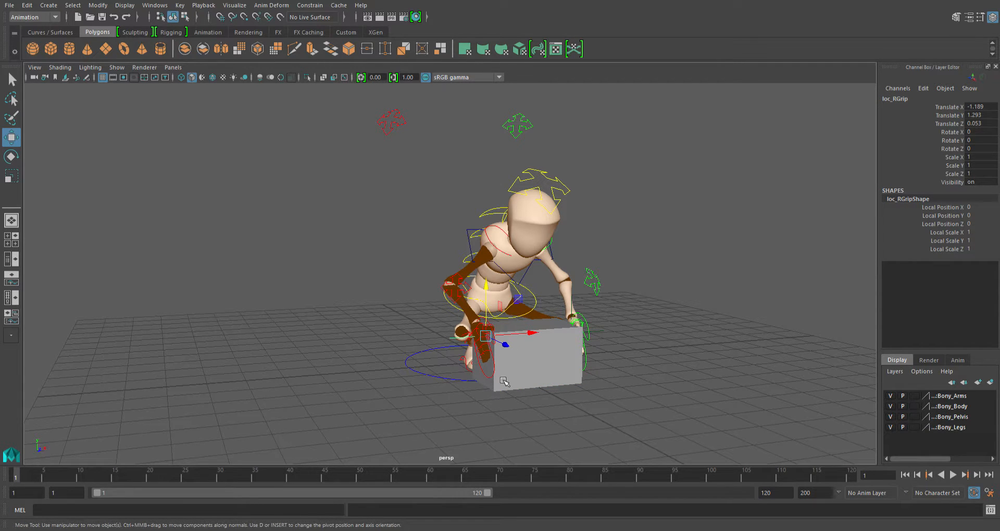
Parent-constrain the left wrist IK control to loc_LGrip
left_click(475, 325)
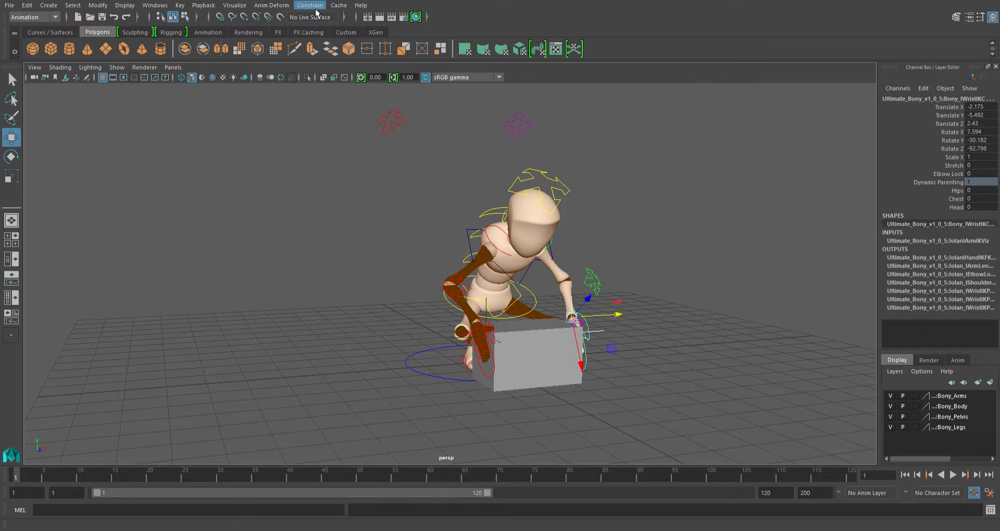
left_click(310, 5)
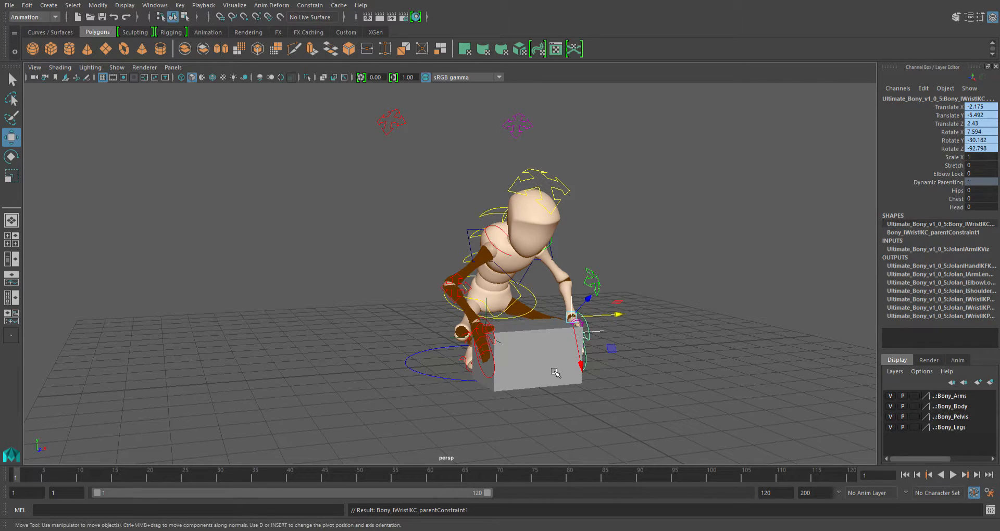
left_click(535, 351)
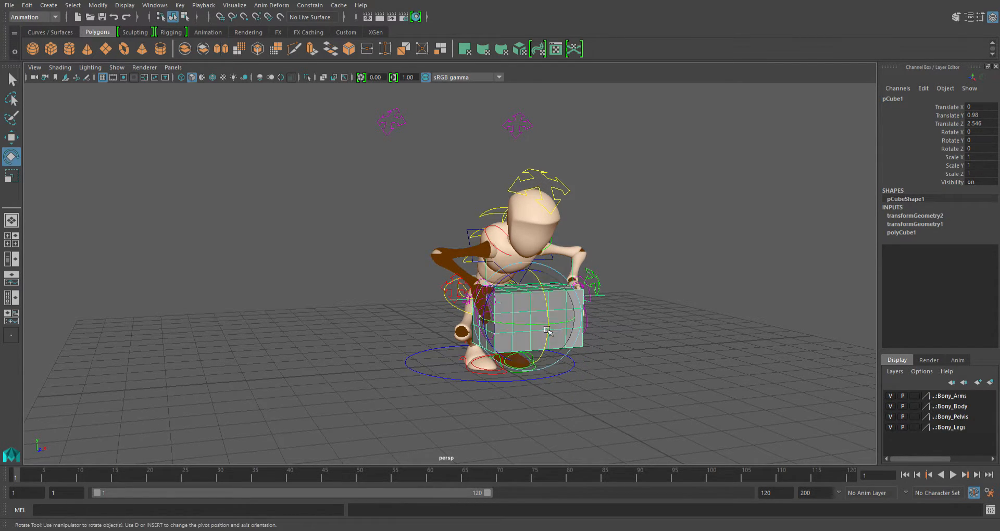
Rotate the box to check the hands follow, then tilt and reposition loc_RGrip
left_click_drag(545, 330, 538, 291)
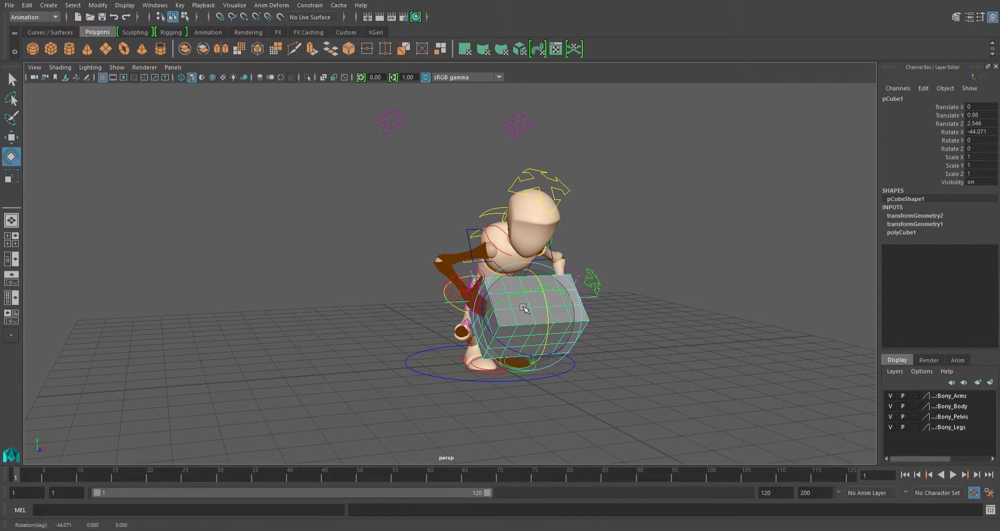
left_click_drag(524, 309, 555, 302)
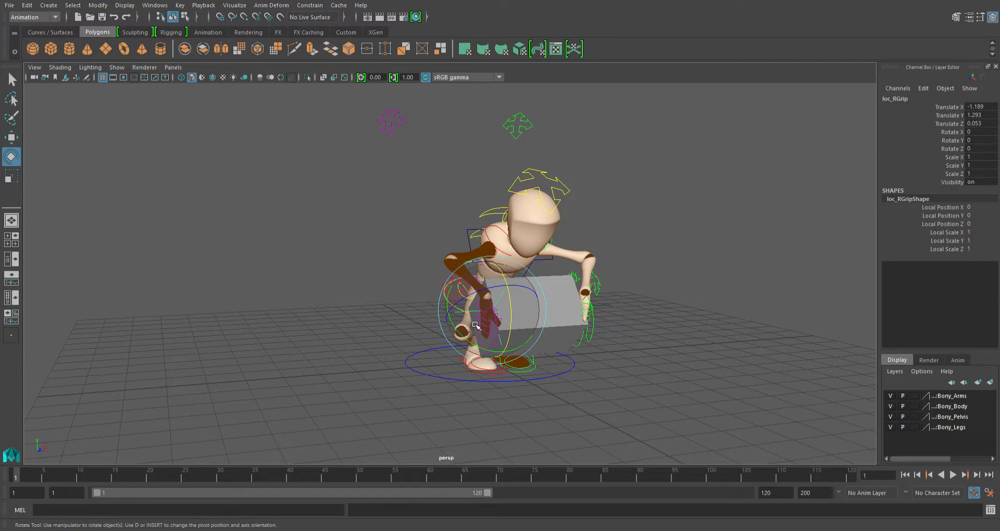
left_click_drag(475, 326, 517, 317)
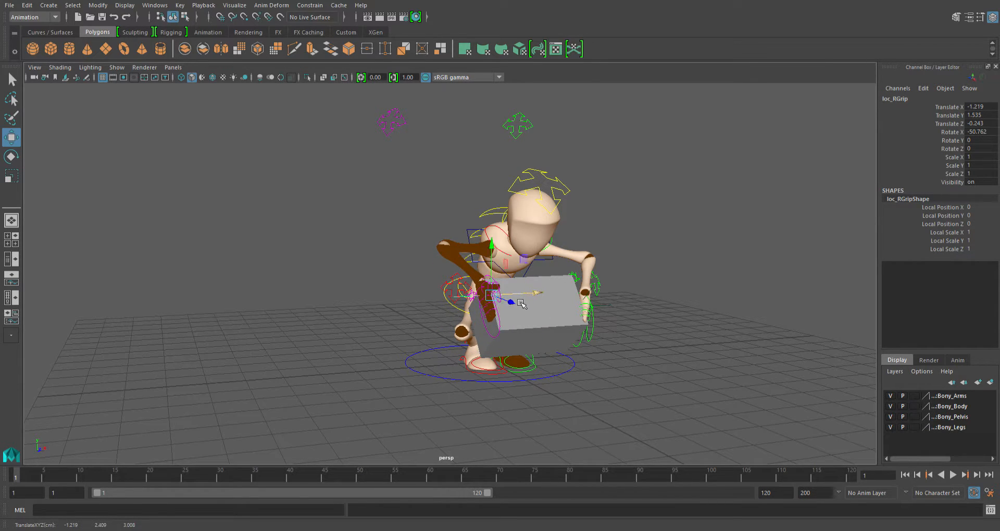
left_click_drag(516, 301, 545, 328)
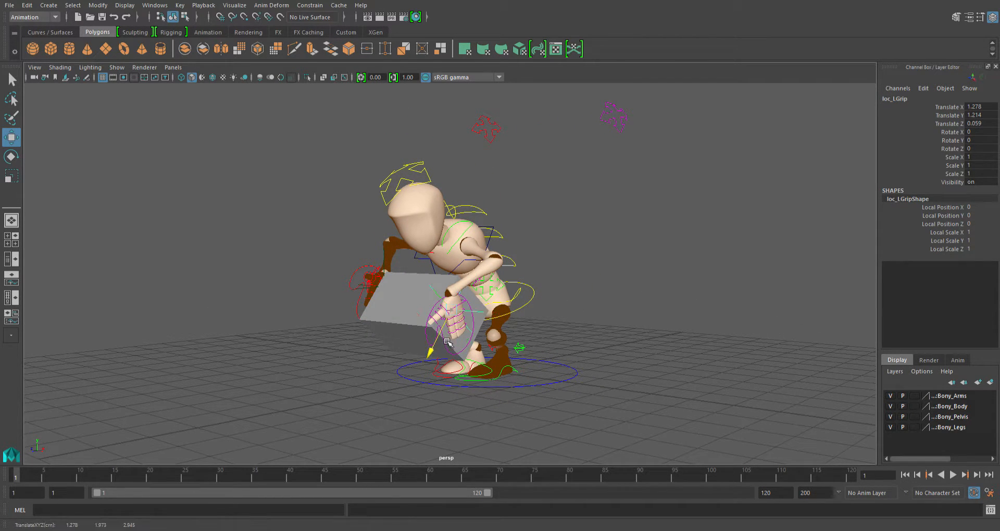
Rotate and nudge loc_LGrip so Bony's left hand sits flush against the box side
left_click(11, 157)
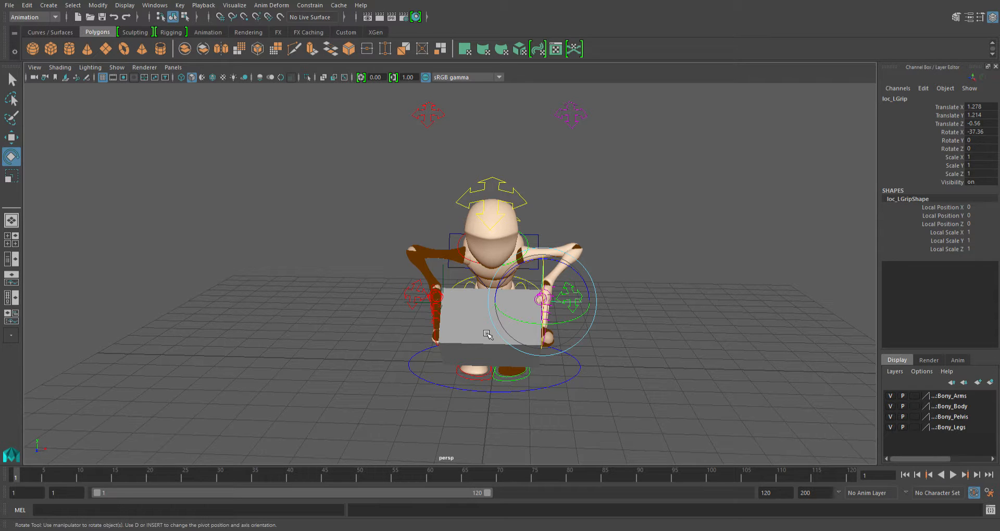
mouse_move(434, 338)
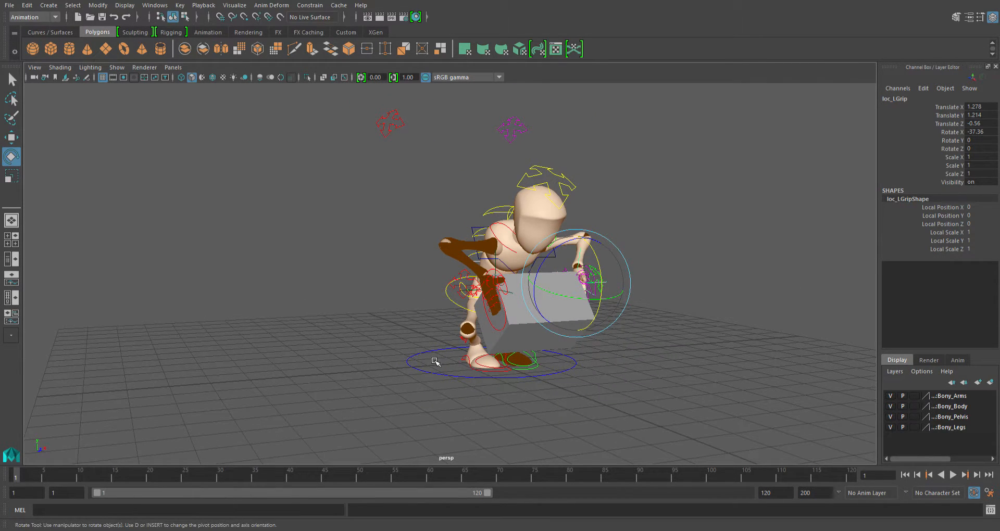
mouse_move(405, 350)
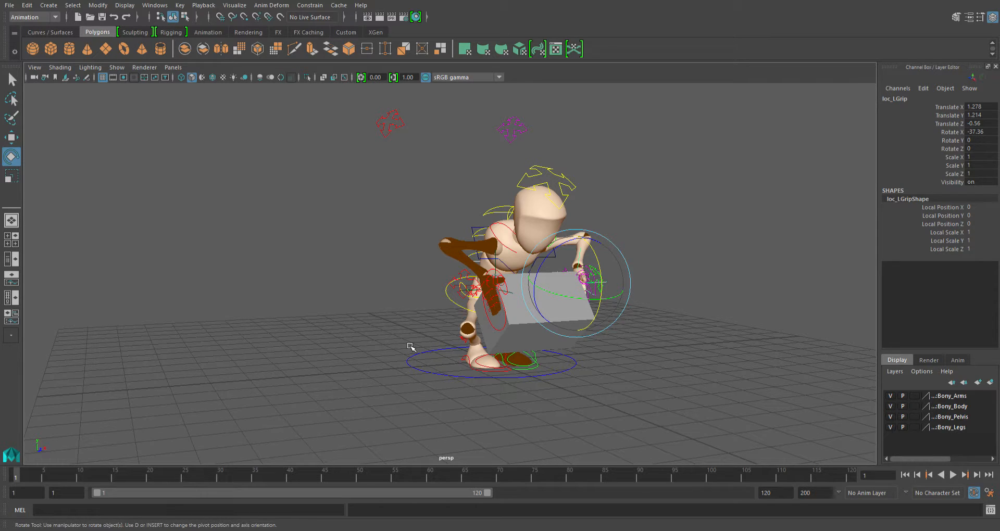
mouse_move(421, 344)
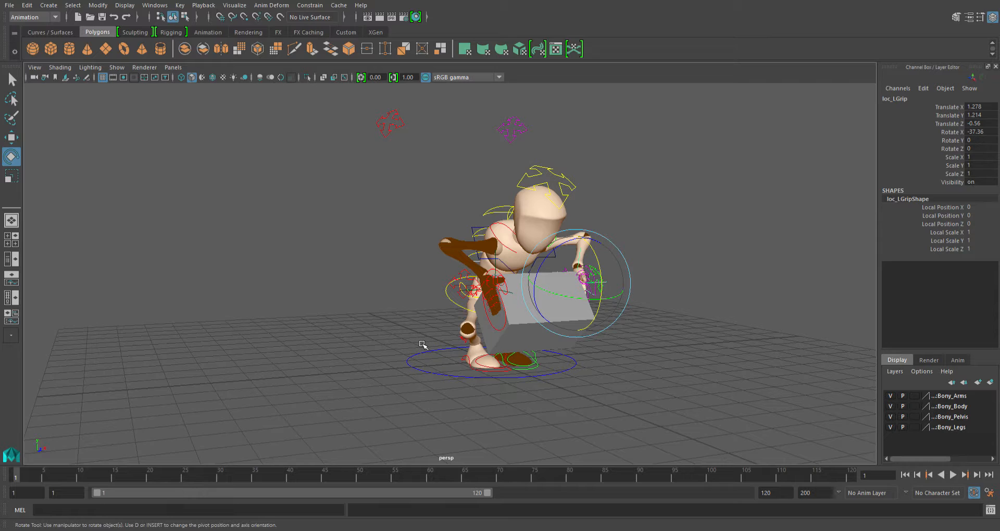
mouse_move(465, 337)
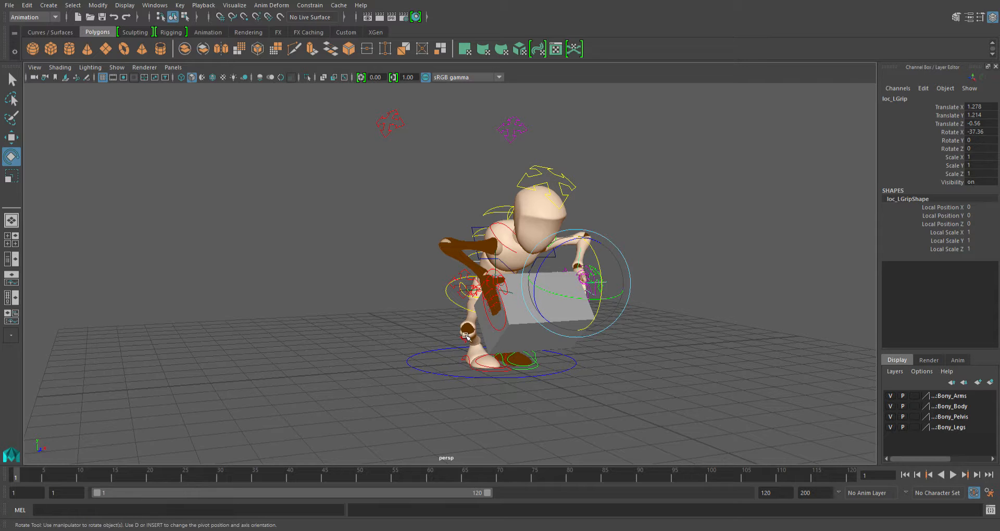